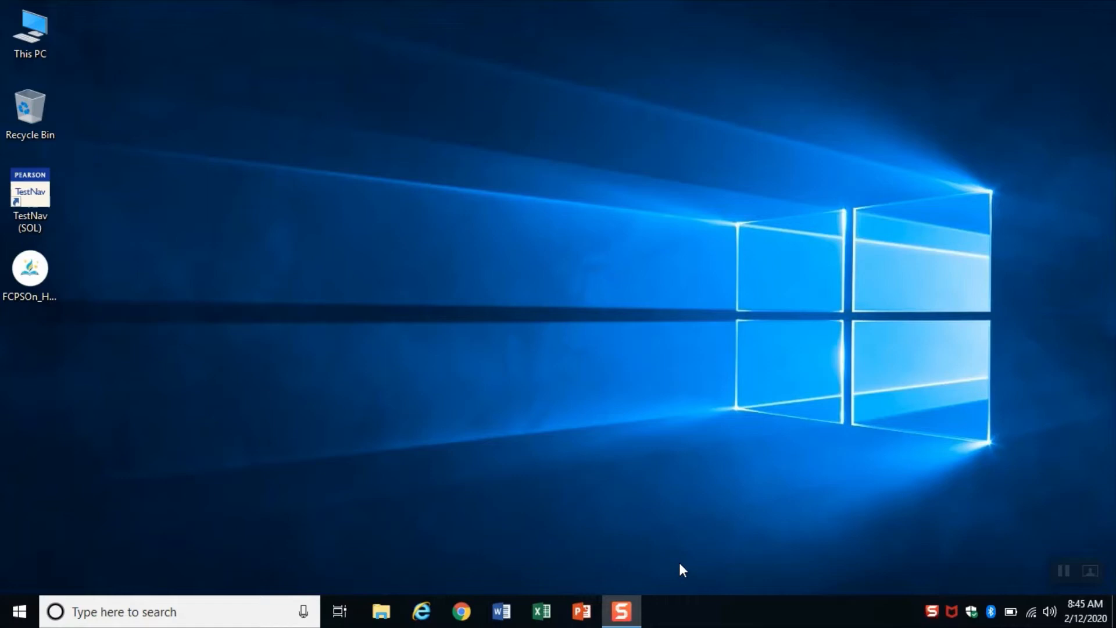
mouse_move(416, 485)
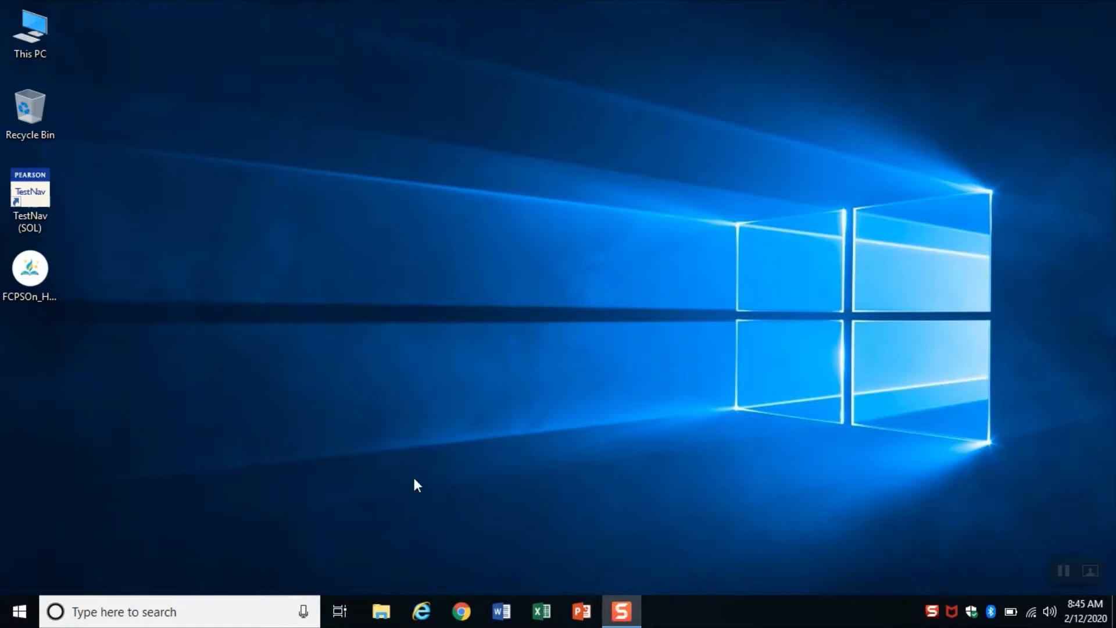
Launch FCPSOn_Healthcheck.exe from the desktop and view the report showing Reboot Required.
click(29, 269)
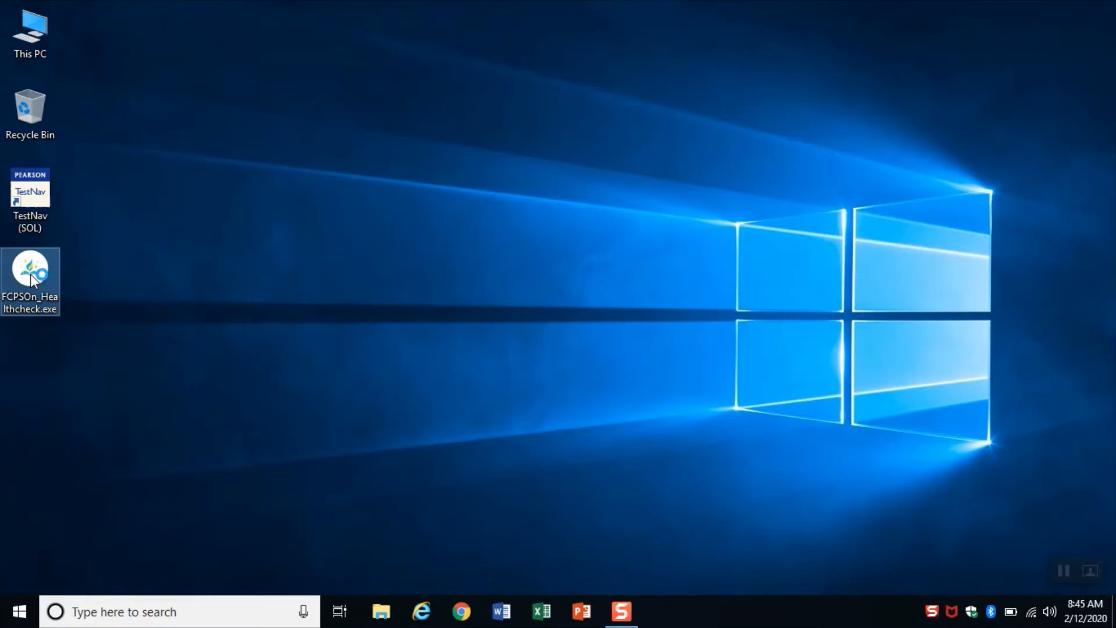
double_click(30, 267)
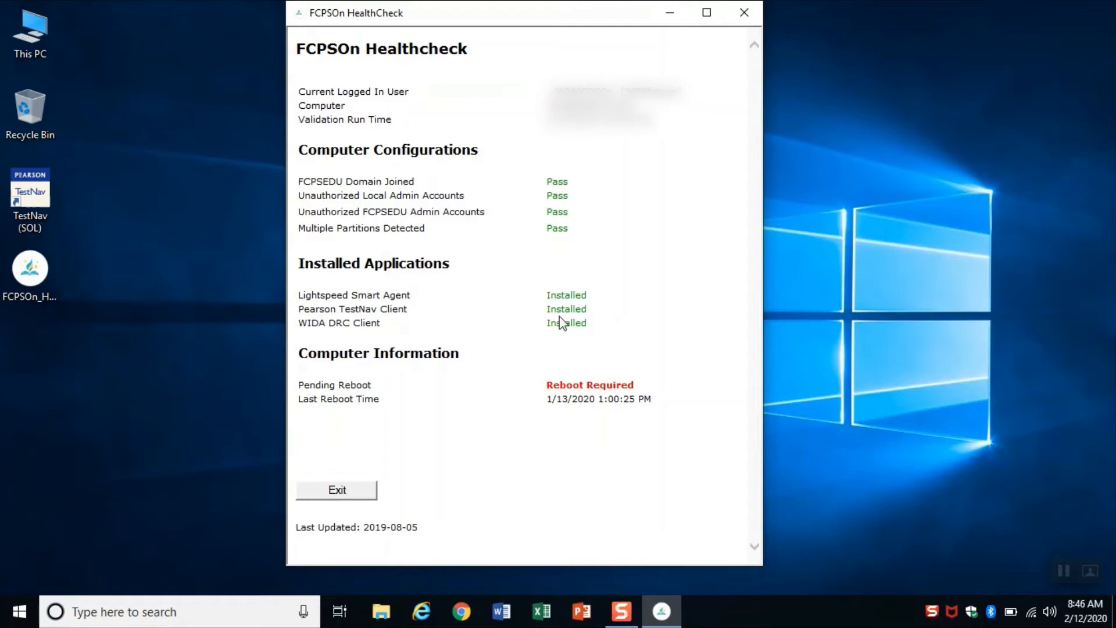
mouse_move(659, 390)
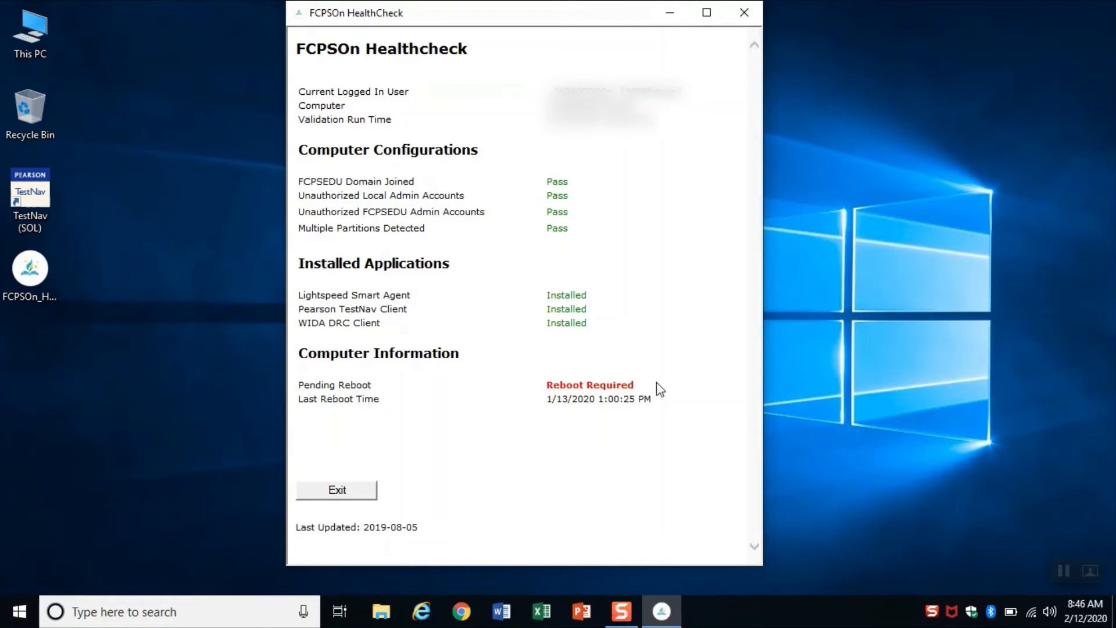
mouse_move(548, 179)
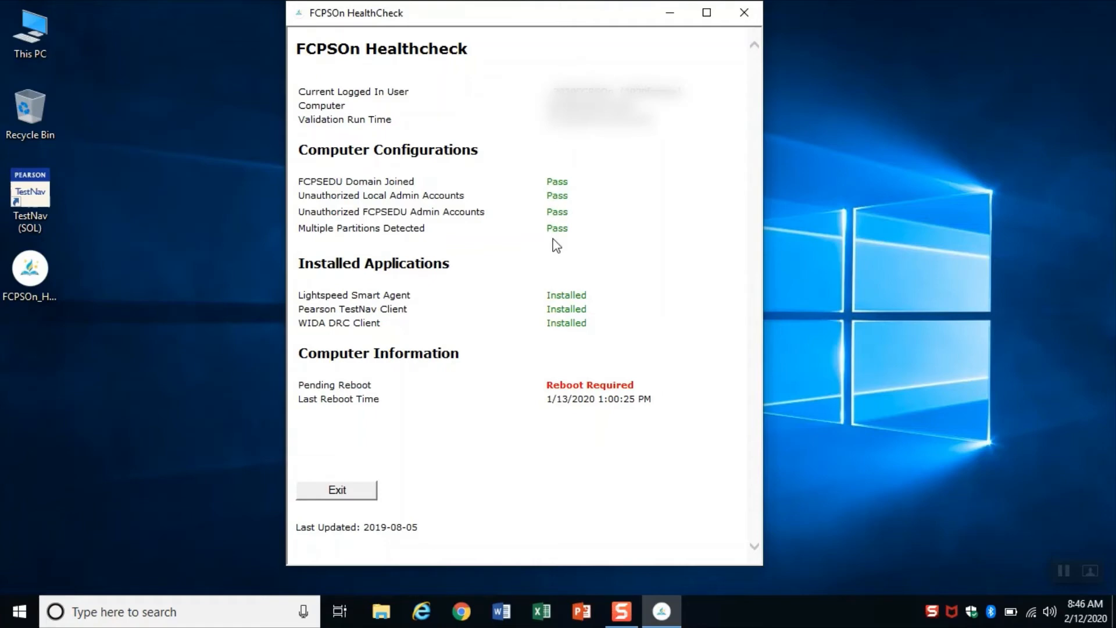
mouse_move(552, 395)
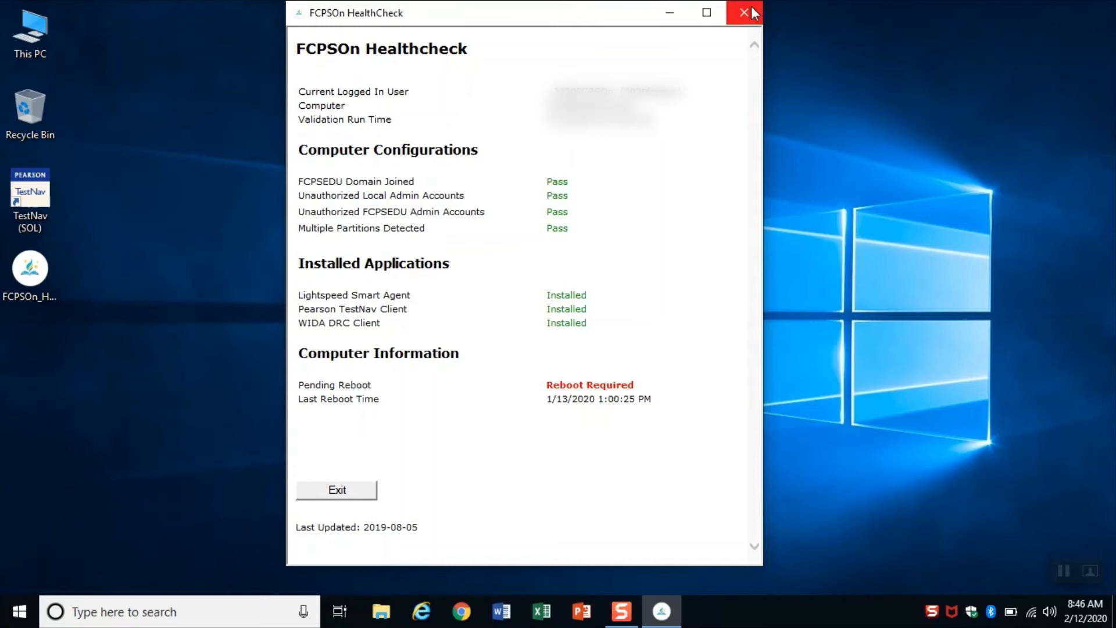
mouse_move(745, 13)
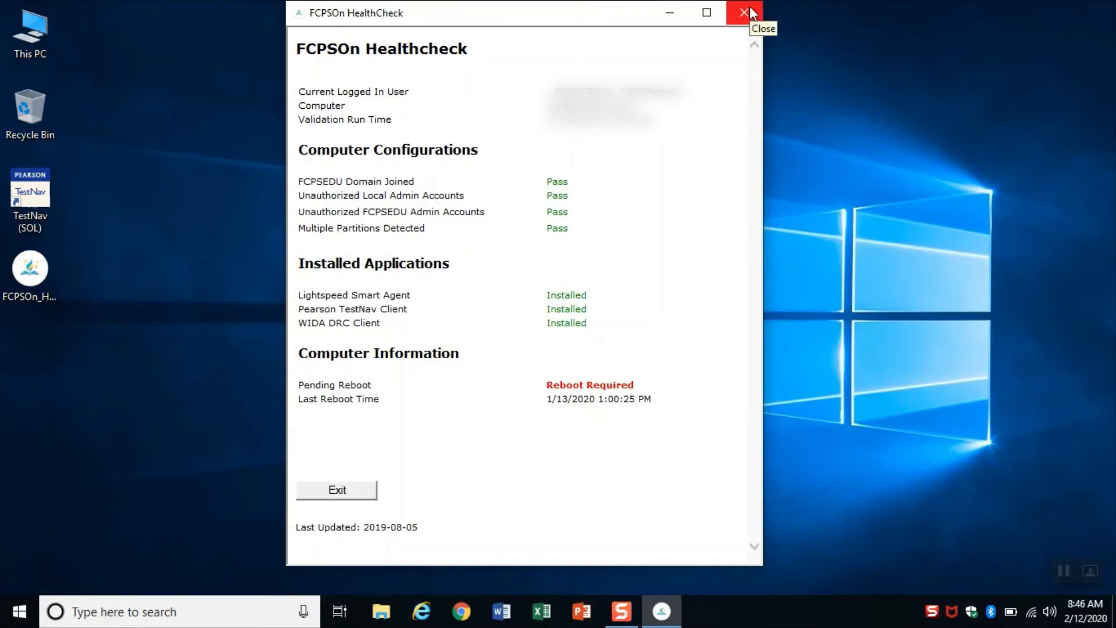
Close the HealthCheck report, restart Windows from the Start menu, and reselect the HealthCheck shortcut.
click(745, 12)
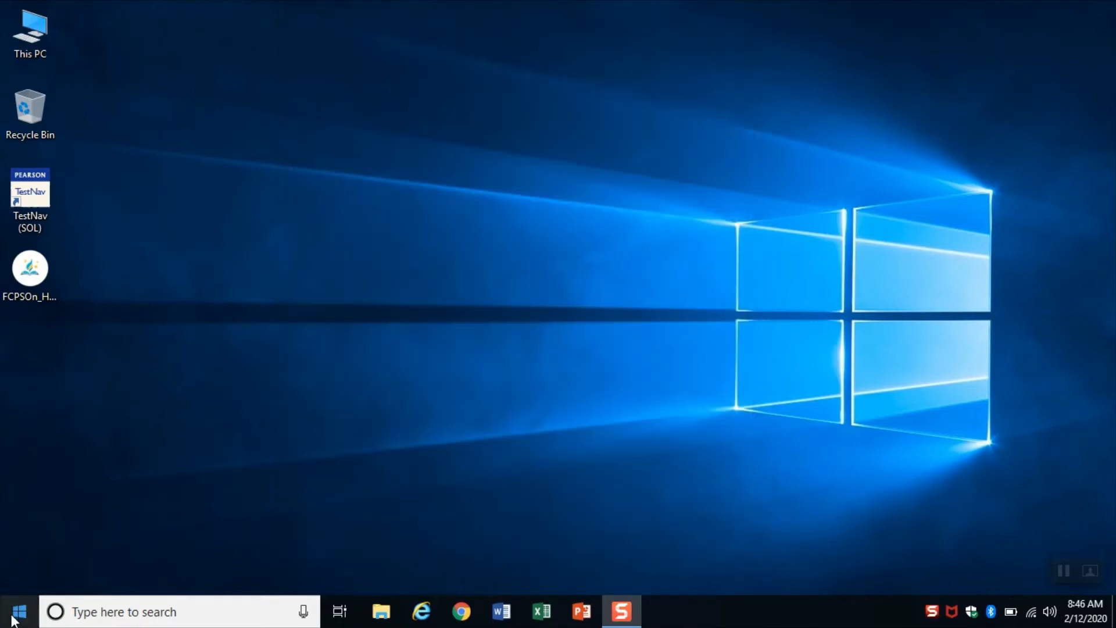
click(15, 611)
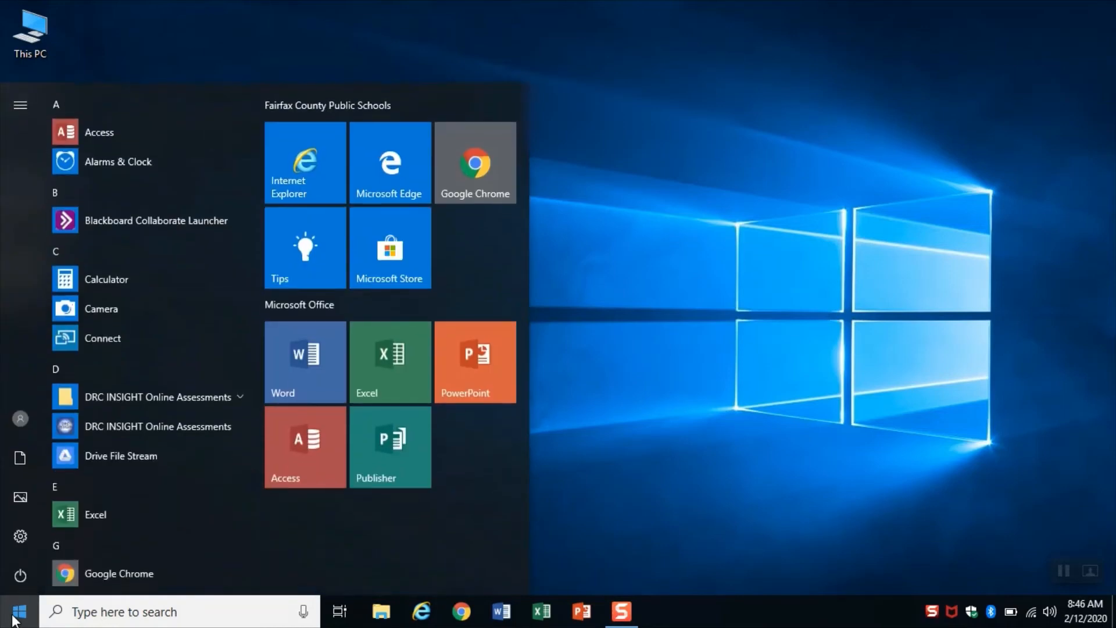
mouse_move(20, 574)
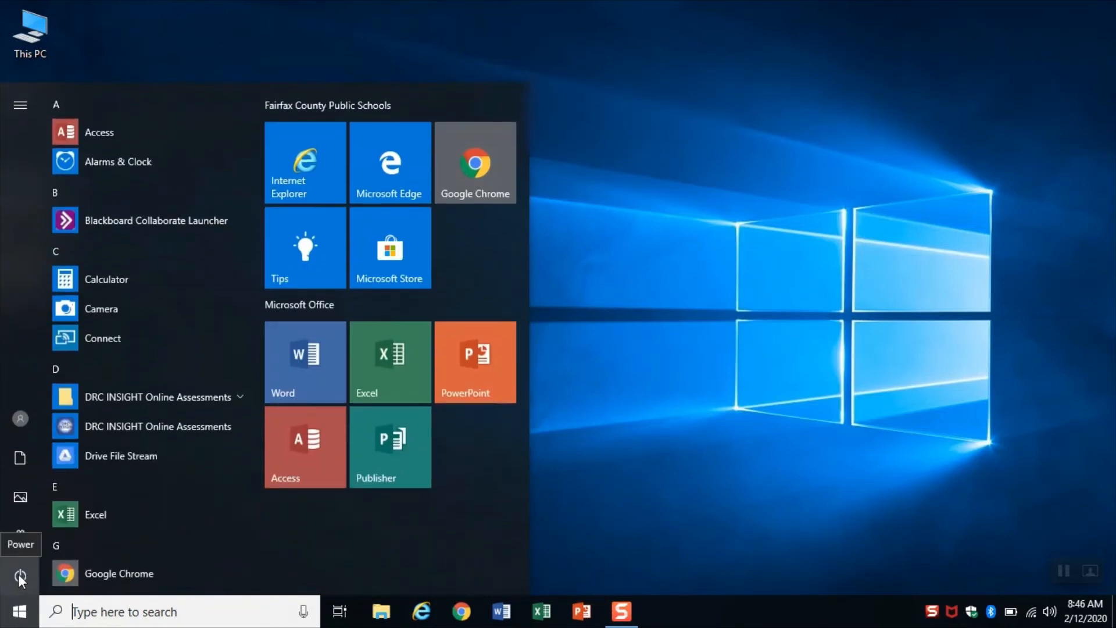
click(20, 575)
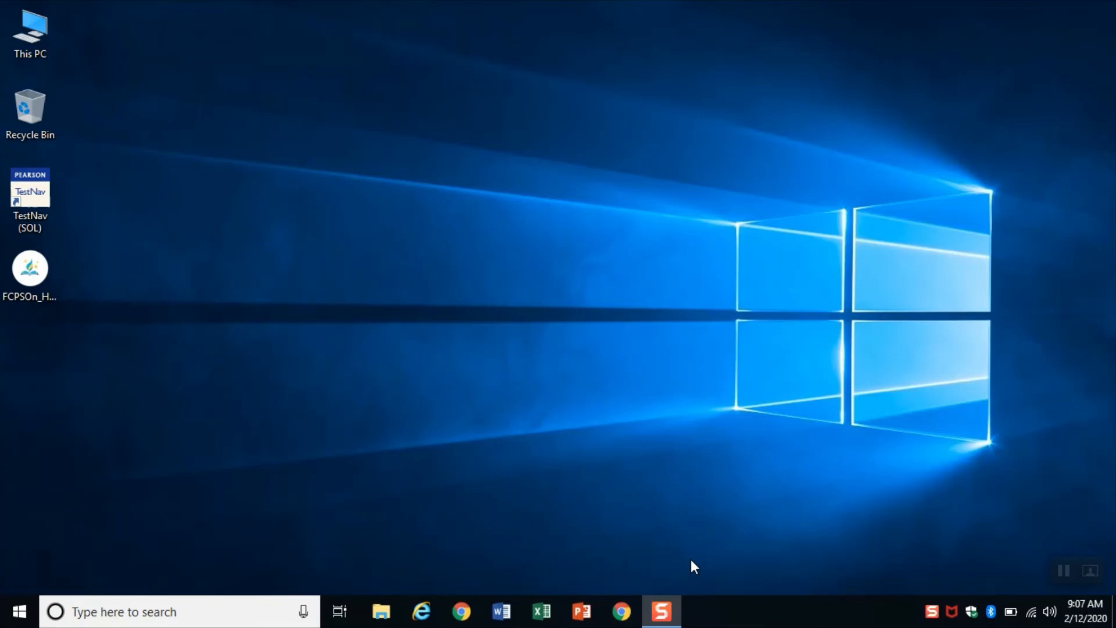
click(30, 270)
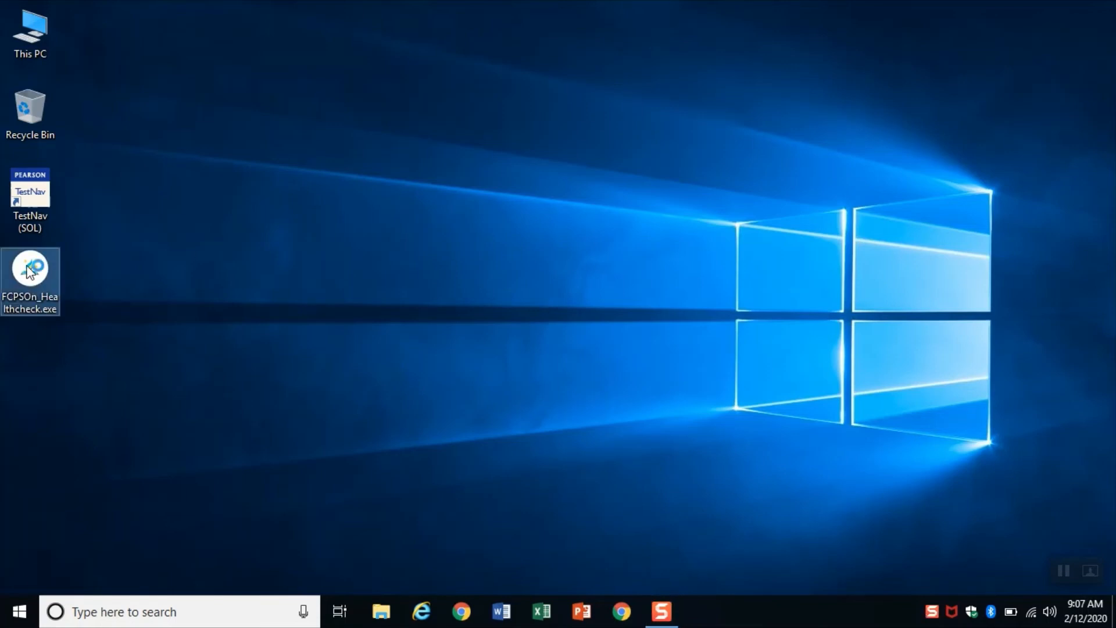
mouse_move(31, 270)
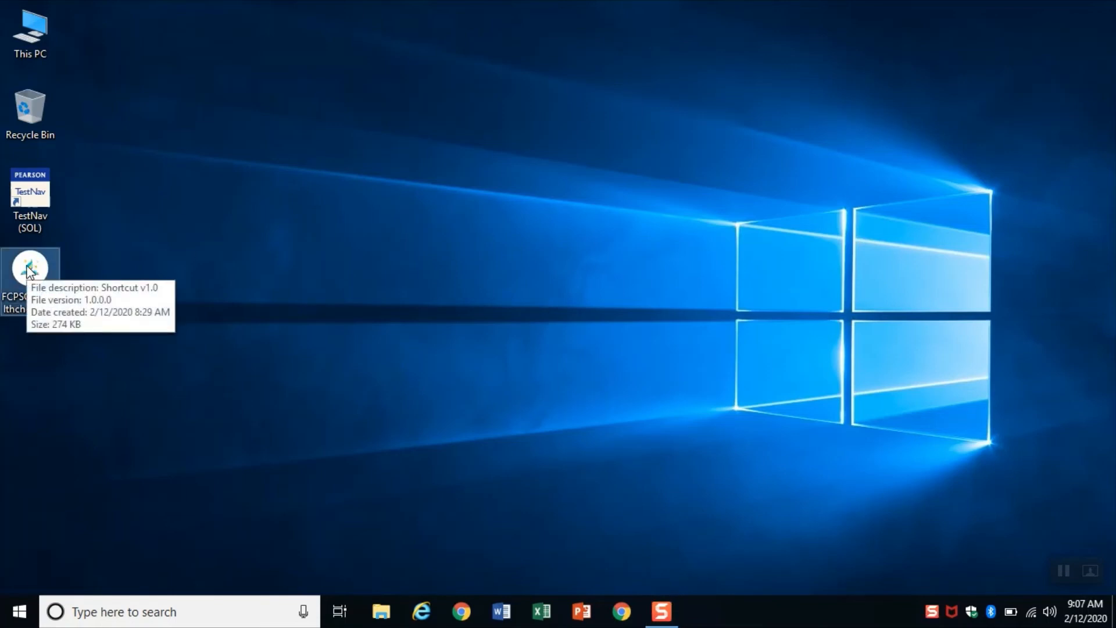
Rerun FCPSOn_Healthcheck.exe and confirm 'No Reboot Required' with last reboot 2/12/2020 9:02:50 AM.
double_click(29, 269)
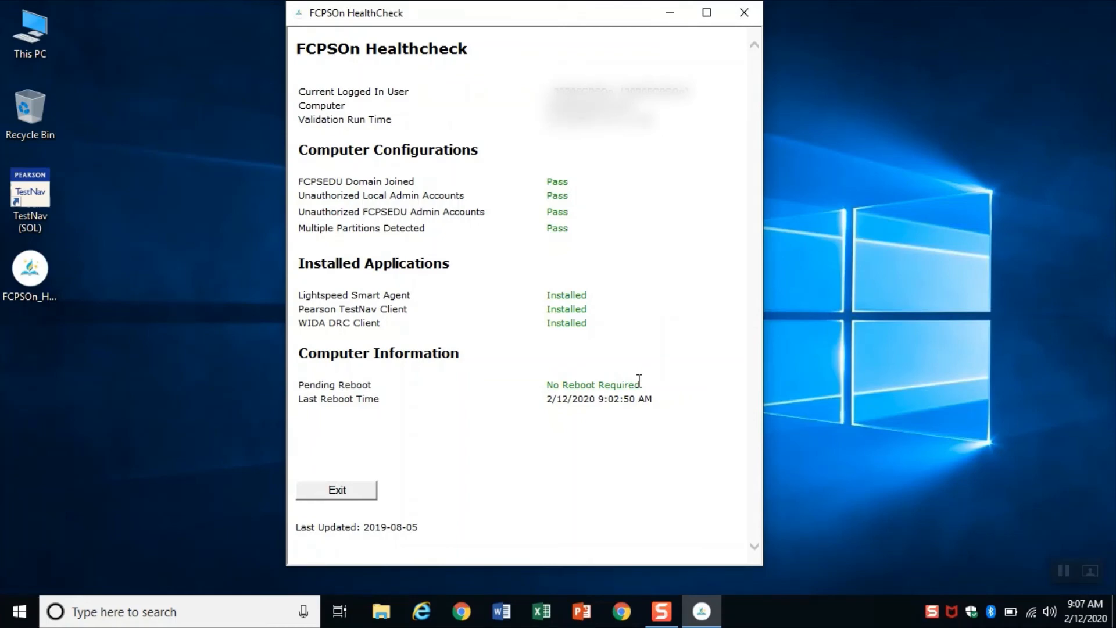
mouse_move(656, 541)
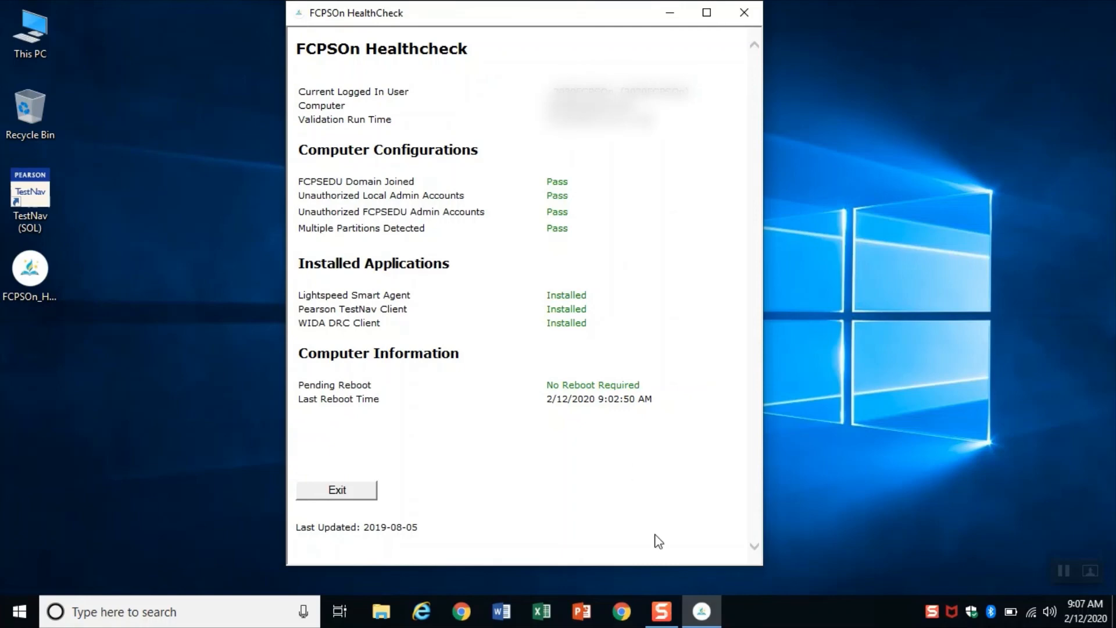
mouse_move(701, 611)
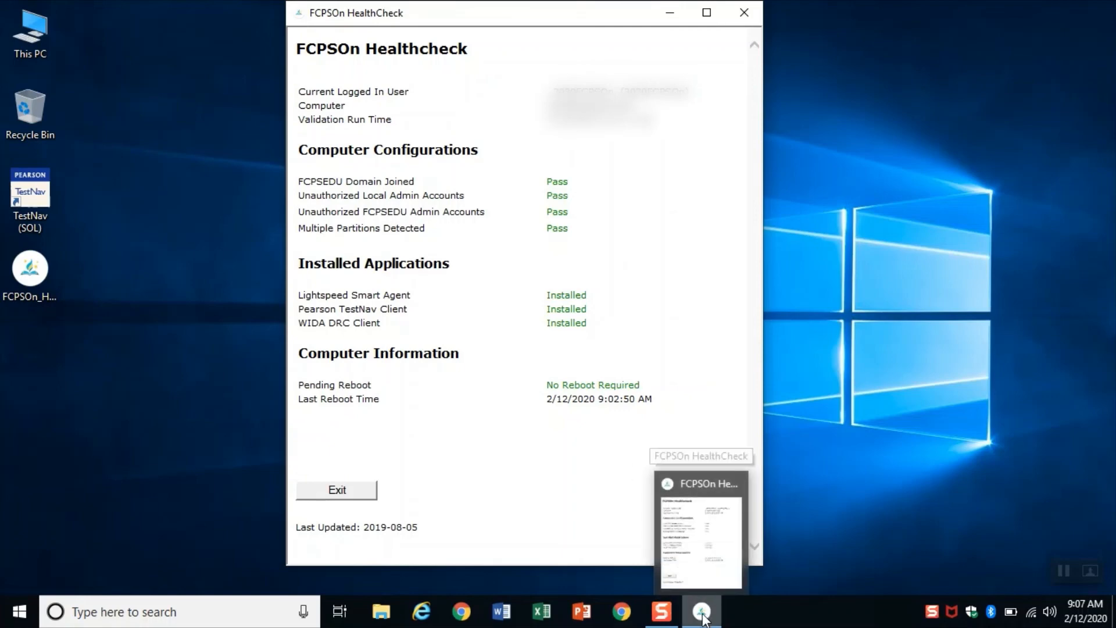